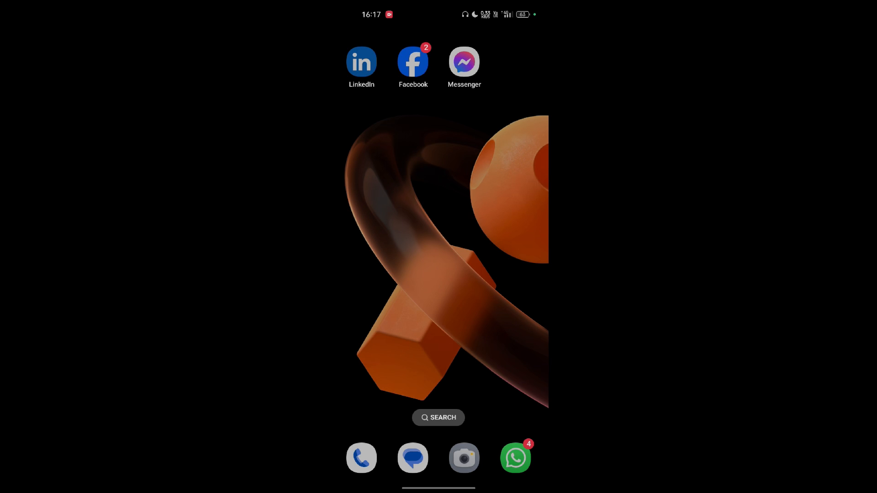
Step: Launch the LinkedIn app from the home screen
click(361, 62)
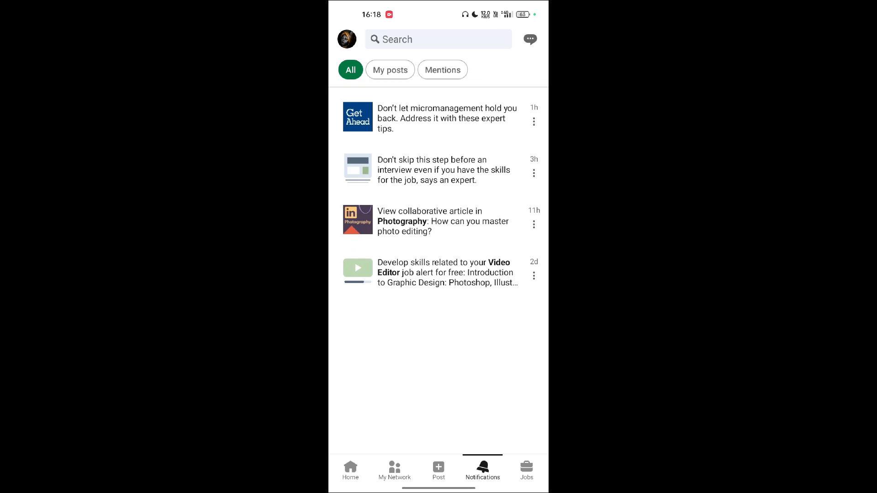
Step: View all scheduled posts from the new-post scheduler, showing one for Thu, Nov 9 at 6:30 PM
click(438, 468)
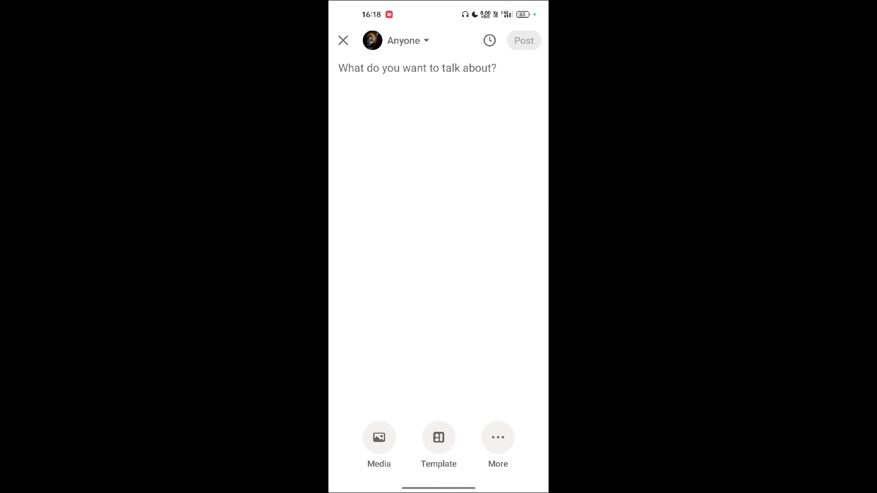
click(489, 40)
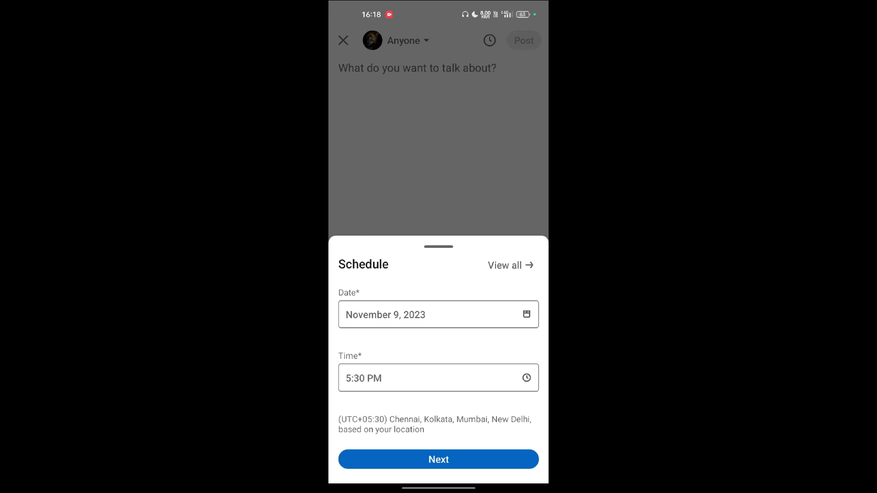
click(510, 265)
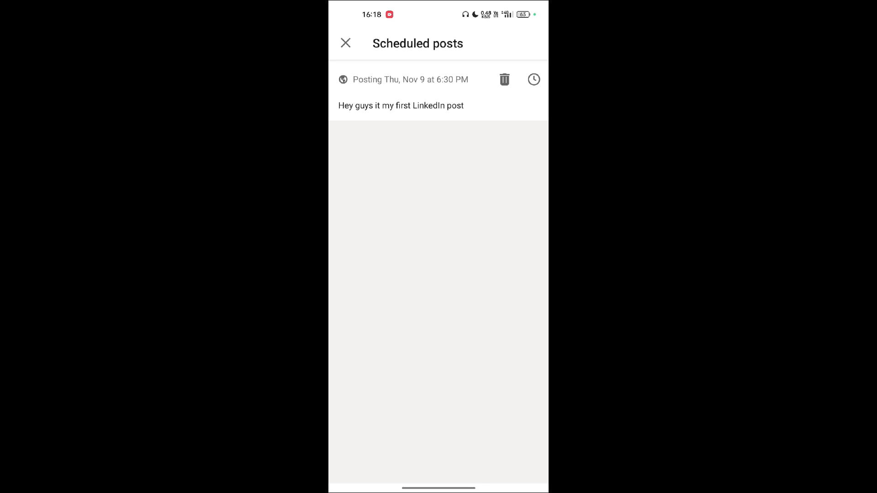
Step: Reschedule the post's time to 8:30 PM on Nov 9 in the clock picker
click(533, 78)
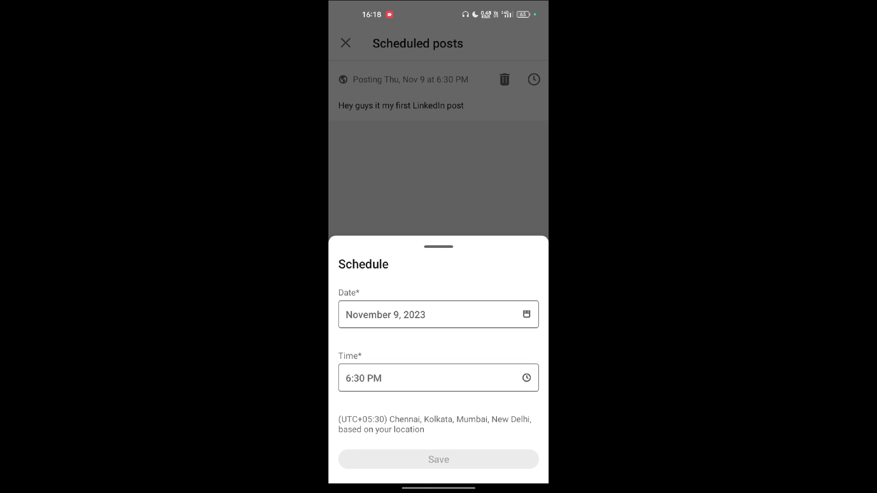
click(438, 378)
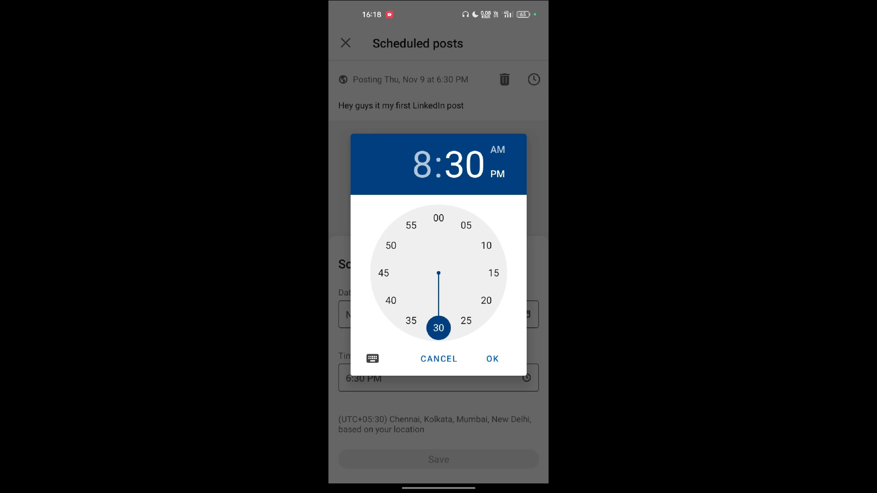
click(493, 358)
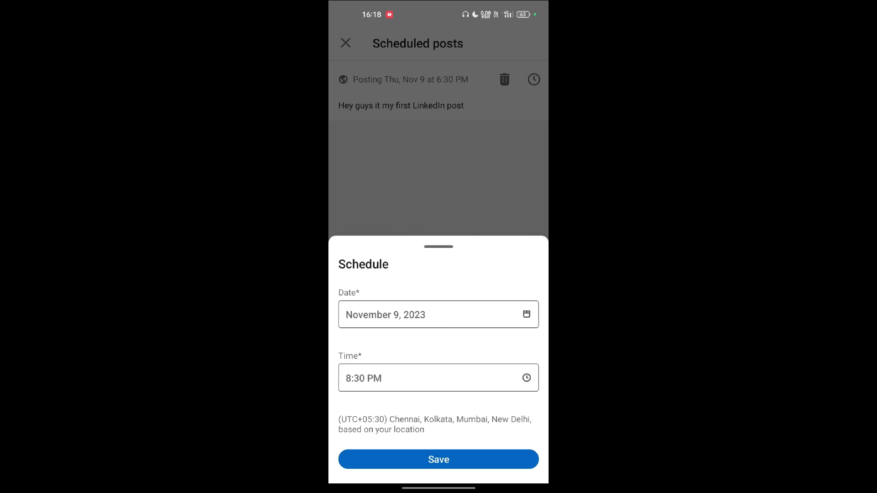
Step: Save the 8:30 PM schedule, confirming 'Post schedule updated.', and return to the home screen
click(438, 462)
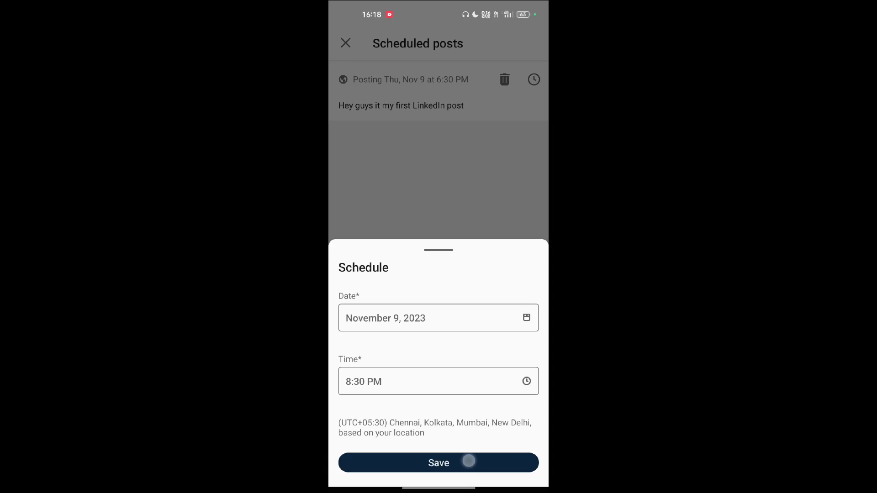
click(438, 463)
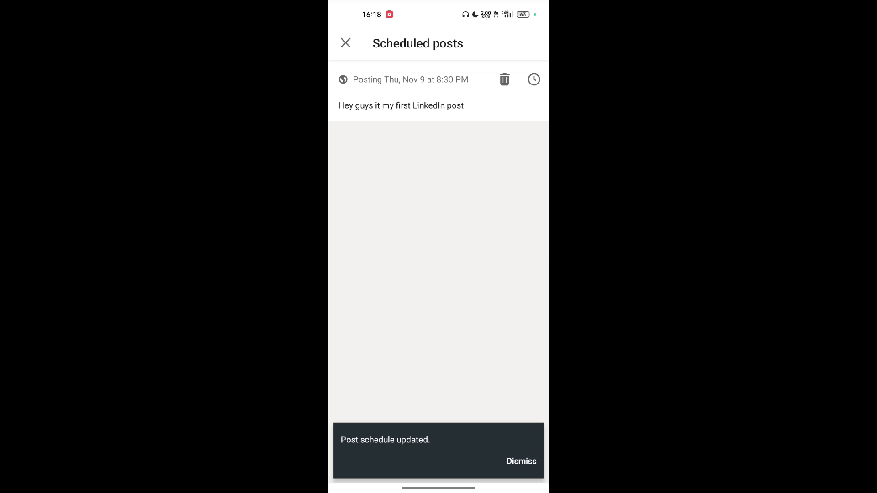
key(home)
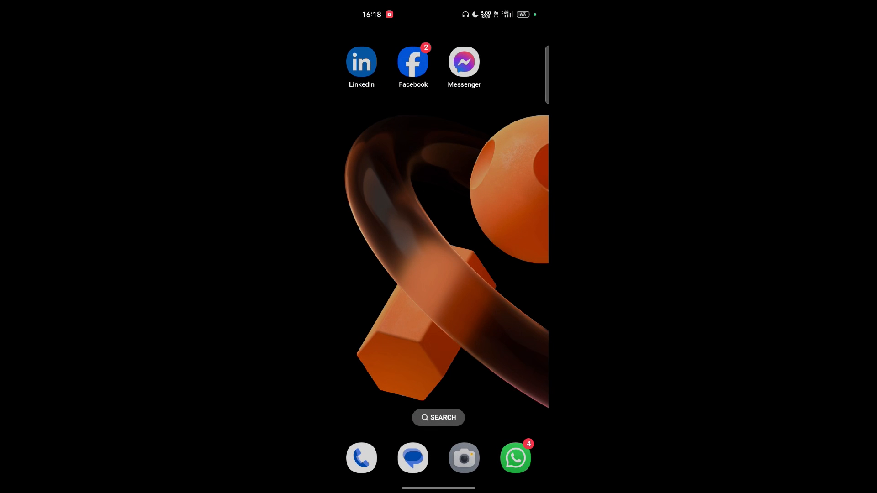